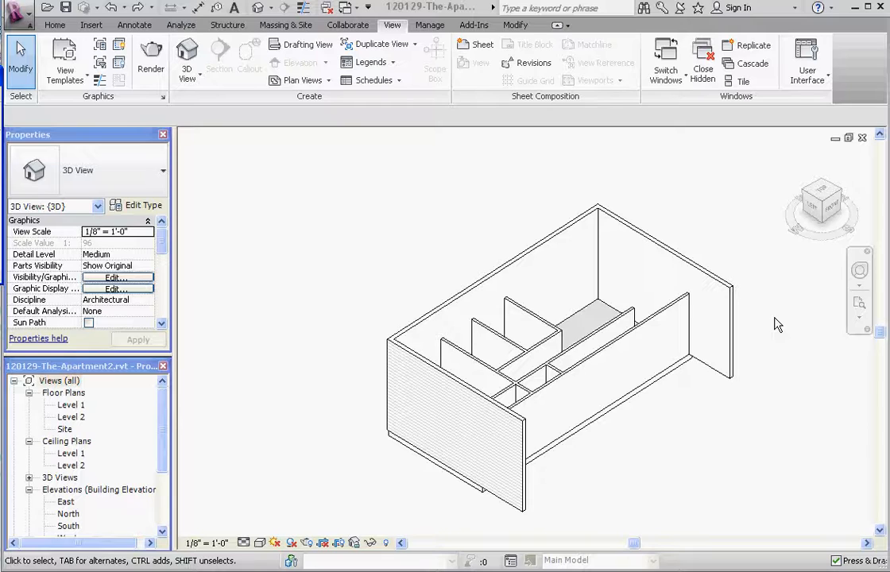
mouse_move(632, 304)
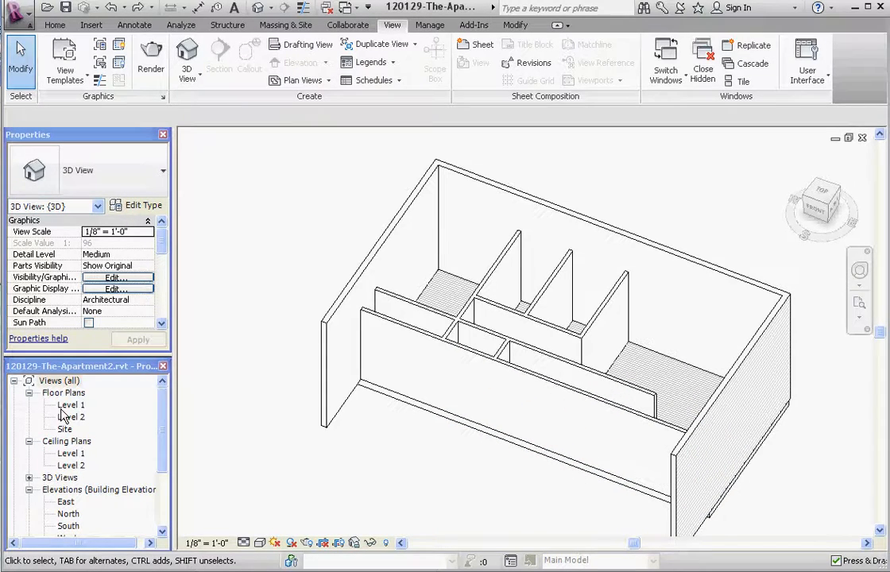
Step: Place a Single-Flush 30" x 84" door in an interior wall of the Level 1 plan
double_click(70, 405)
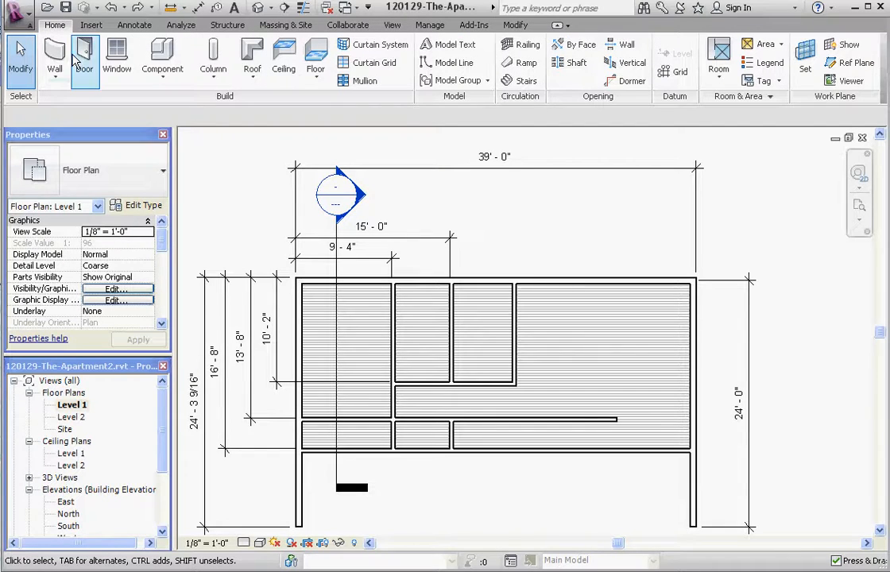
click(80, 59)
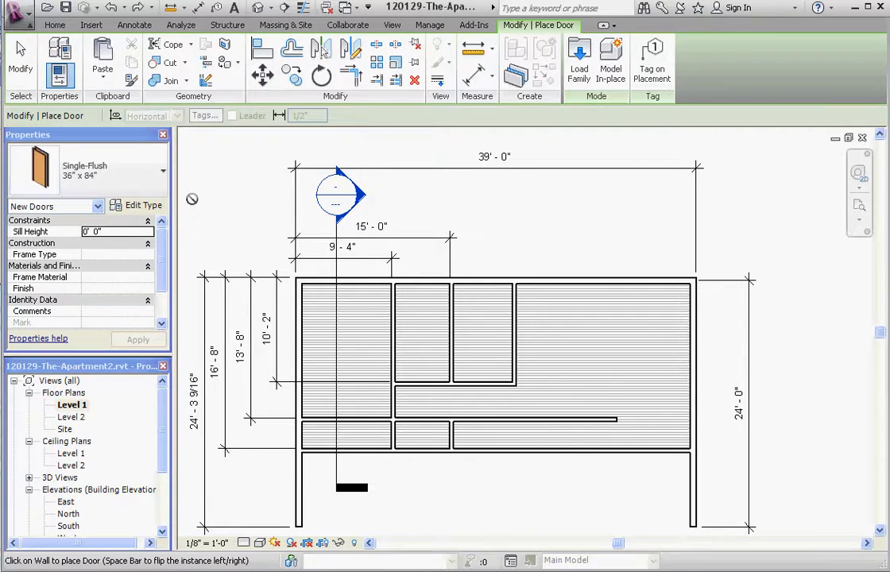
mouse_move(162, 172)
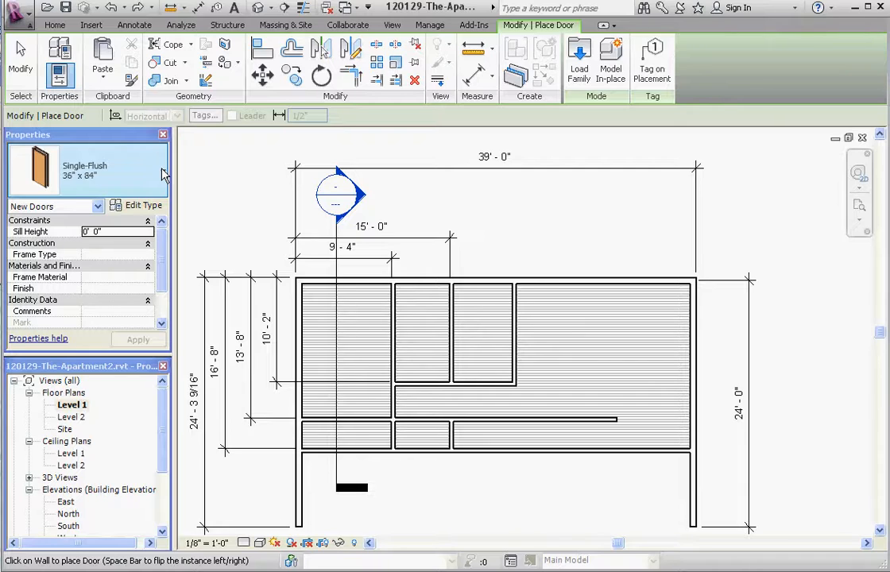
click(162, 171)
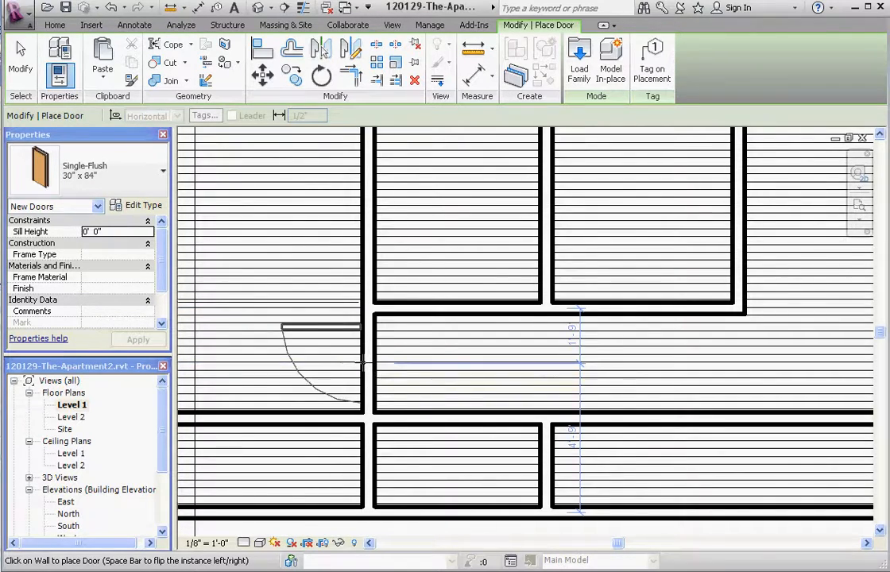
mouse_move(364, 359)
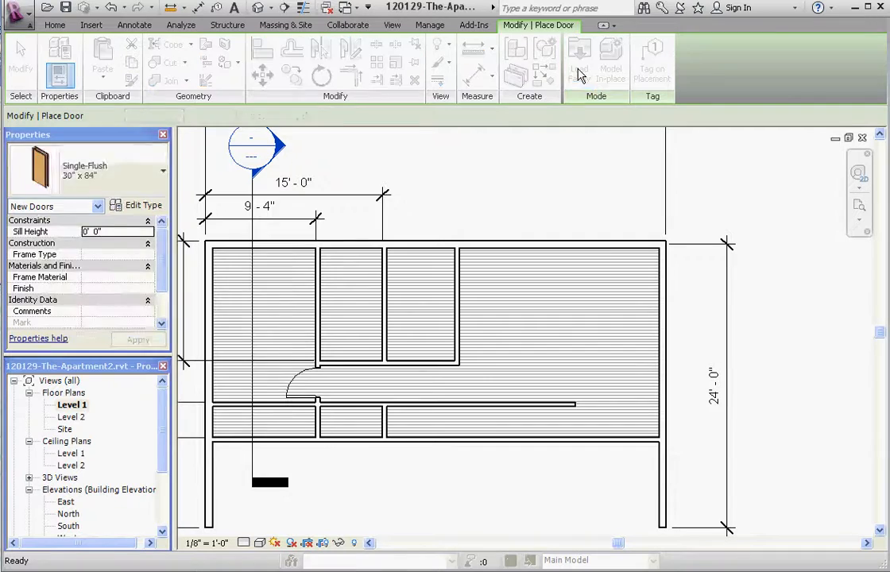
Step: Load Sliding-2 panel.rfa from the Doors library and place the 72" x 84" door in the right exterior wall
click(581, 56)
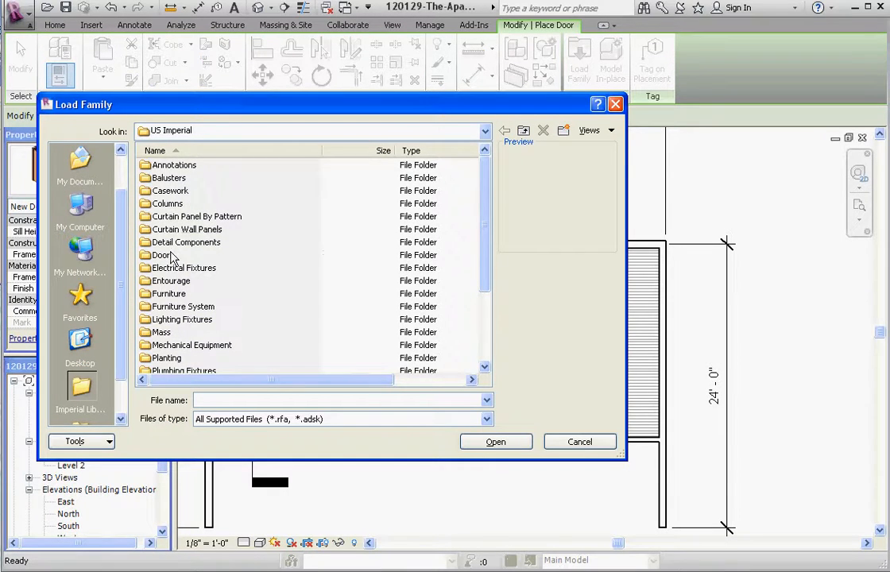
double_click(162, 254)
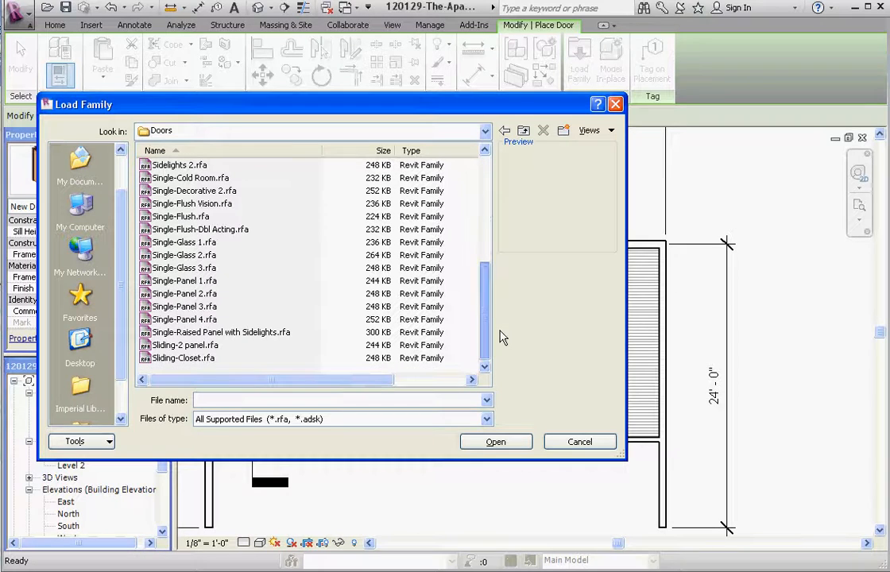
click(184, 345)
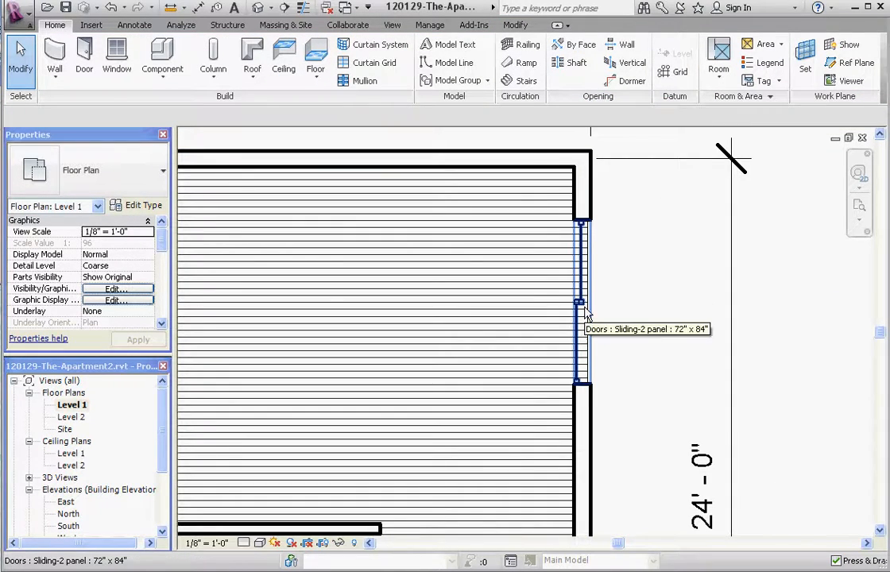
Step: Select the placed 72" x 84" sliding door to flip its facing
click(580, 302)
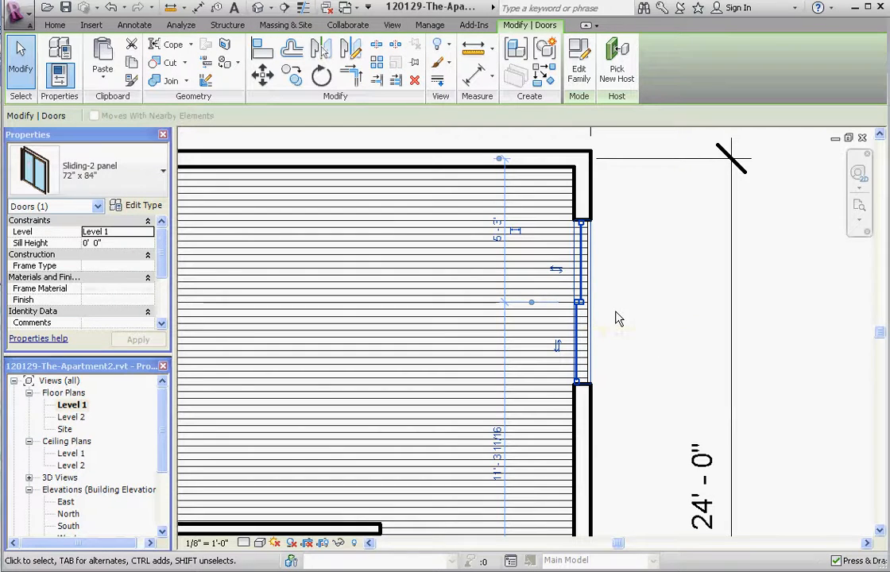
mouse_move(556, 270)
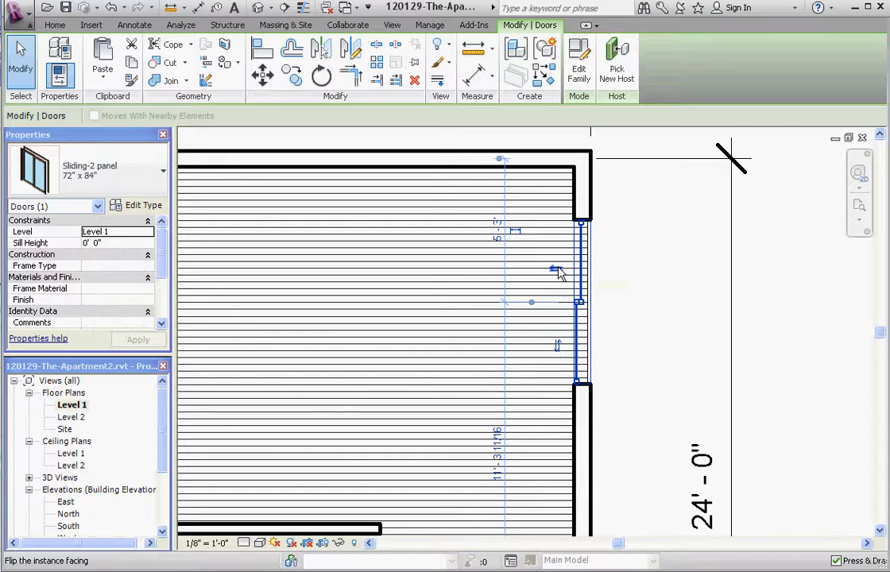
mouse_move(554, 276)
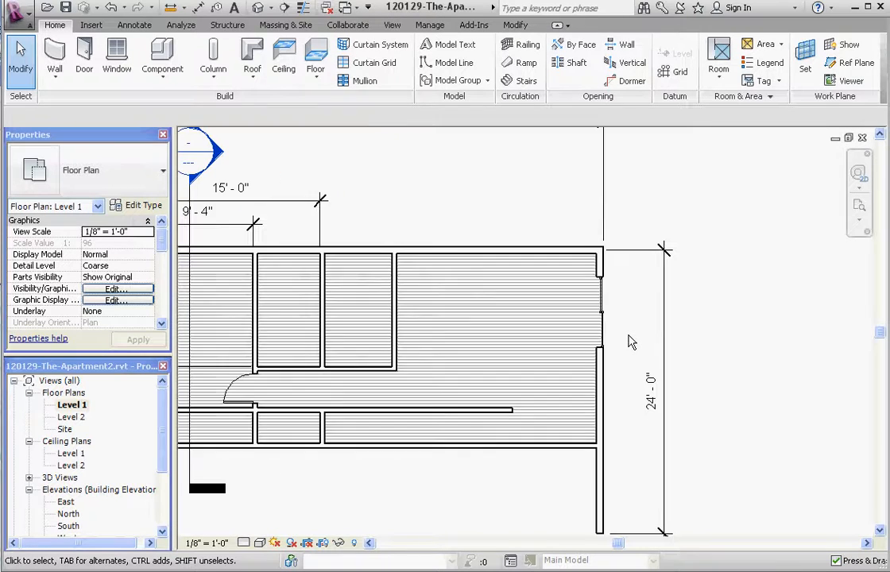
mouse_move(410, 197)
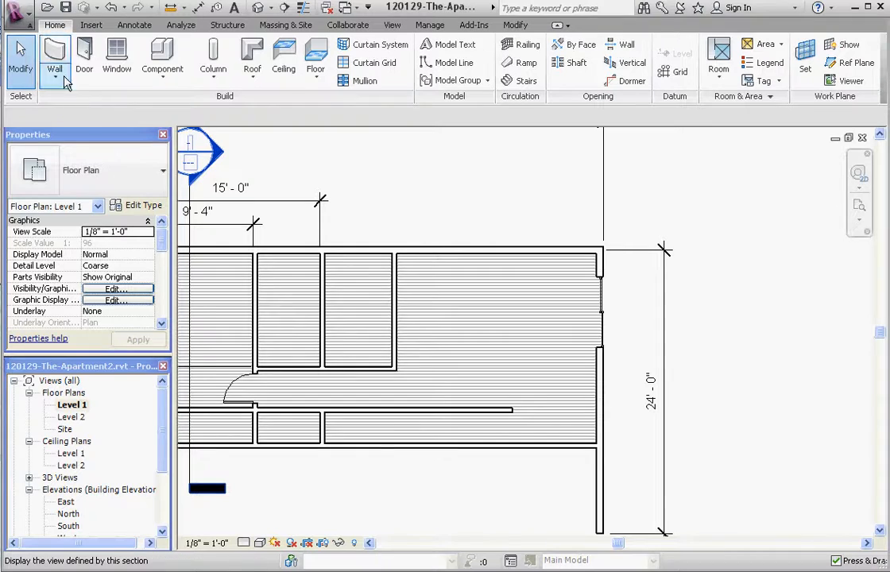
mouse_move(118, 61)
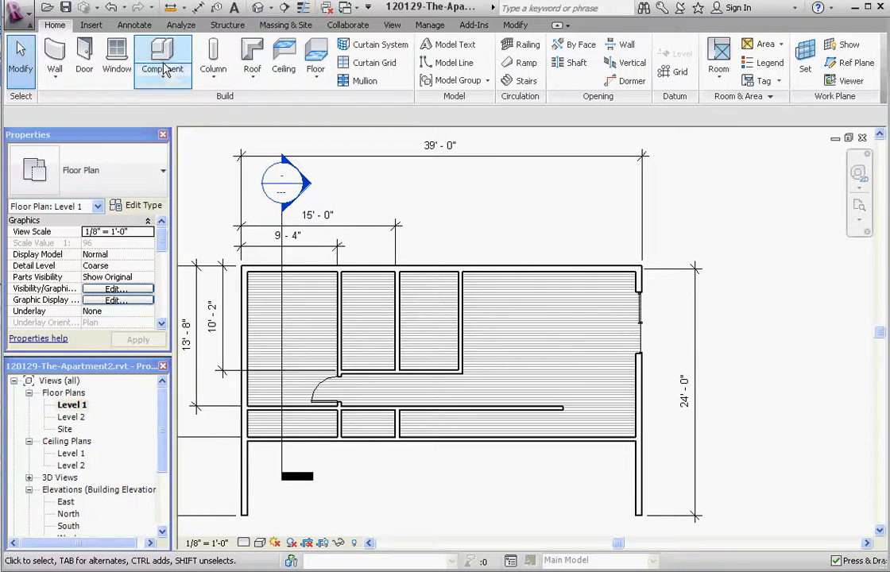
mouse_move(61, 55)
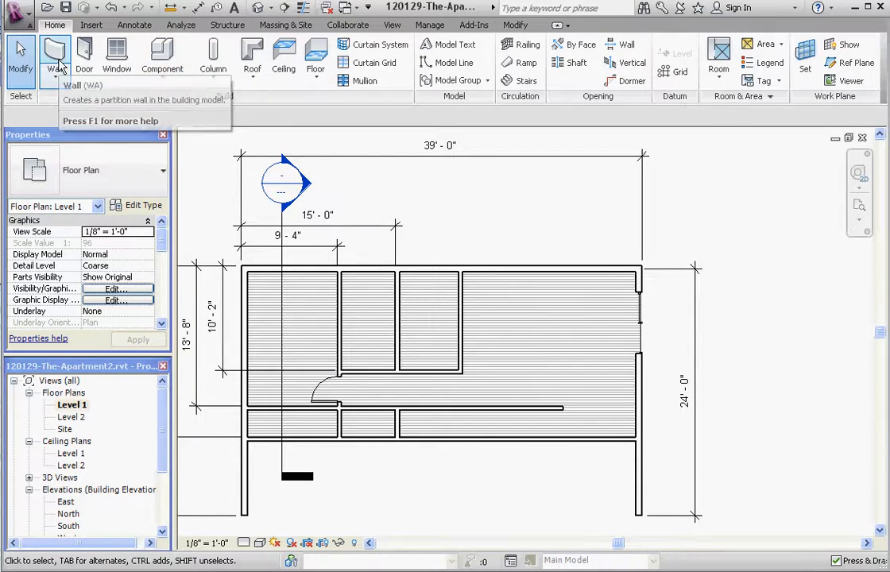
mouse_move(162, 57)
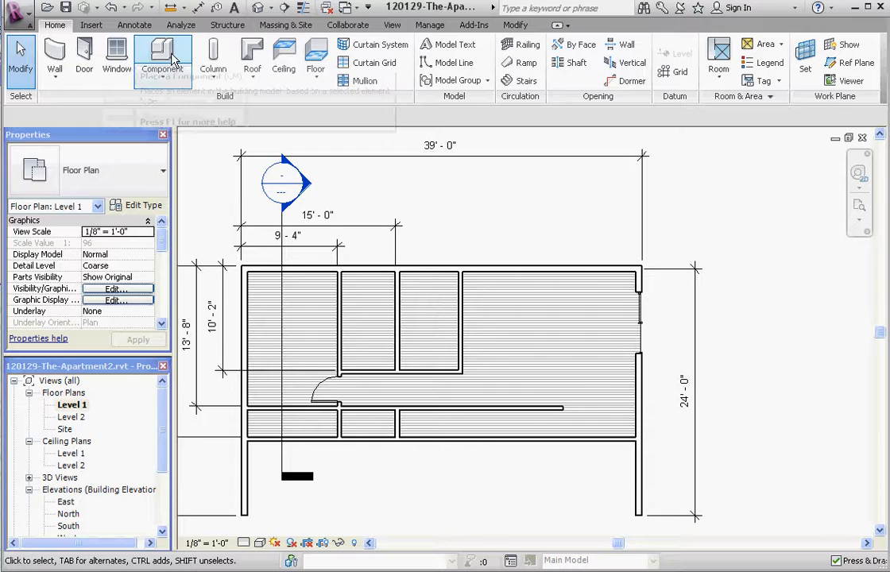
click(162, 61)
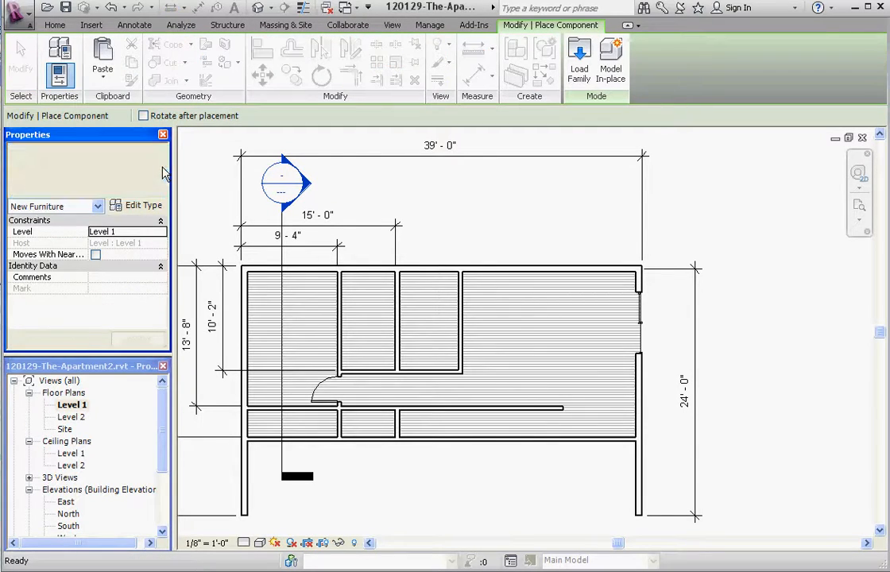
click(97, 206)
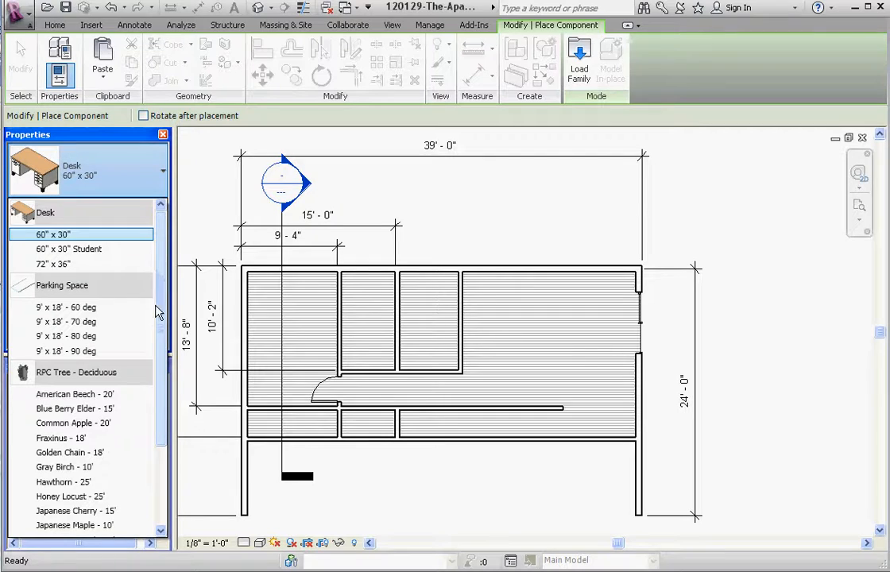
scroll(down, 3)
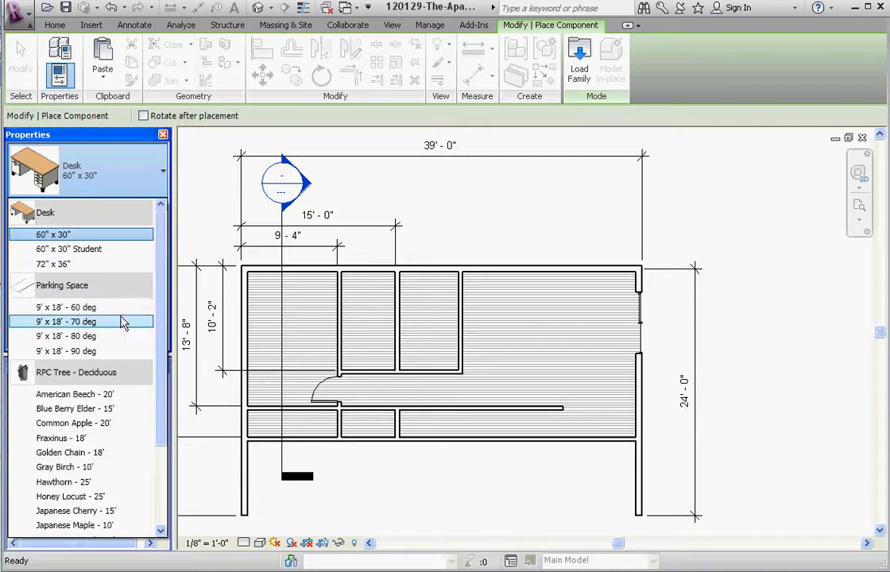
click(54, 235)
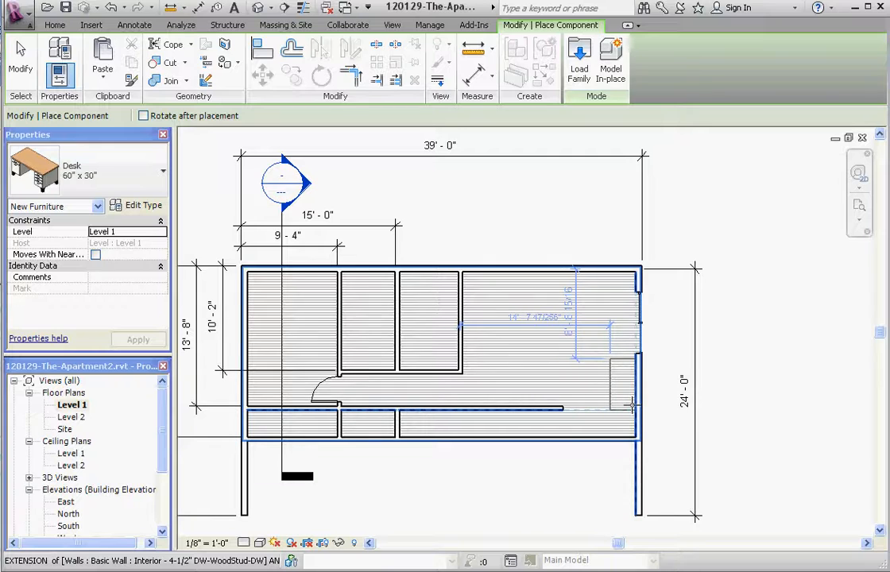
mouse_move(627, 405)
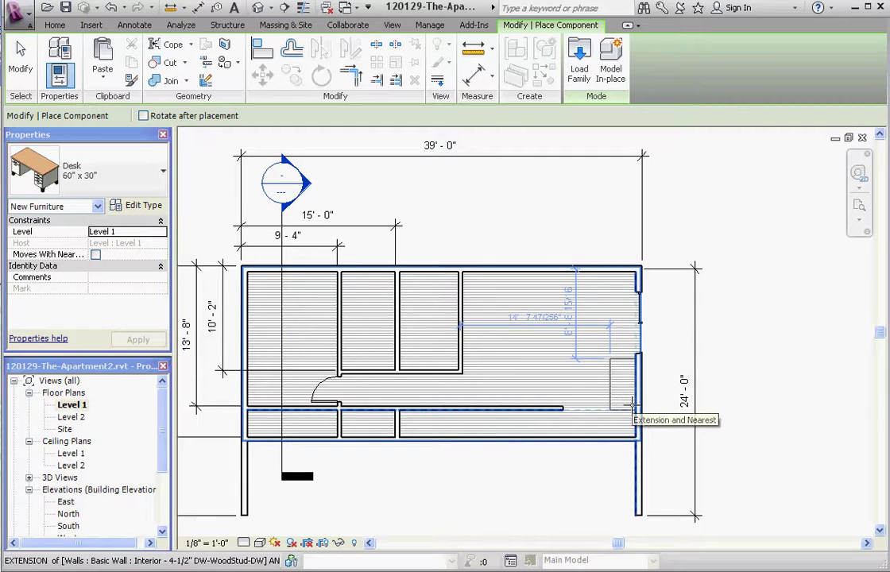
mouse_move(696, 328)
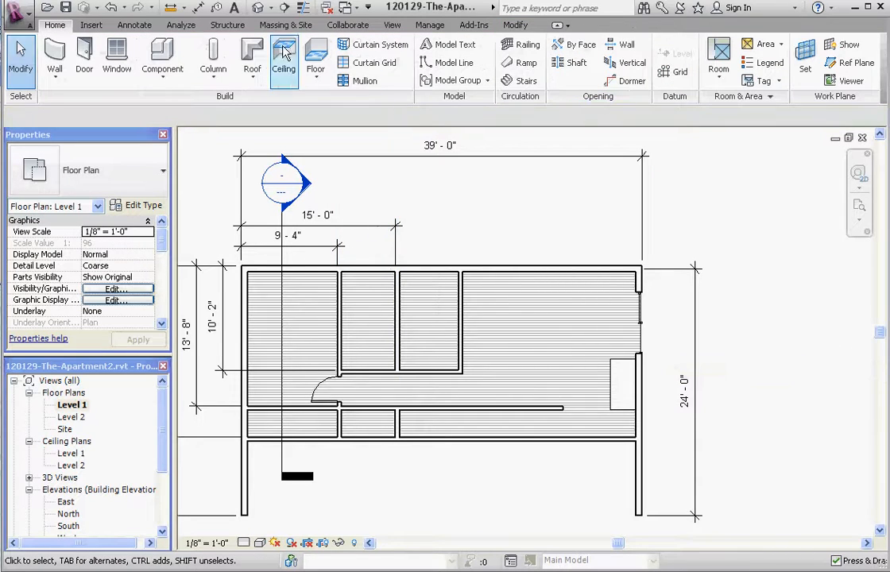
Step: Load Sofa-Pensi.rfa from the Furniture library so its 84" sofa type is ready to place
click(162, 55)
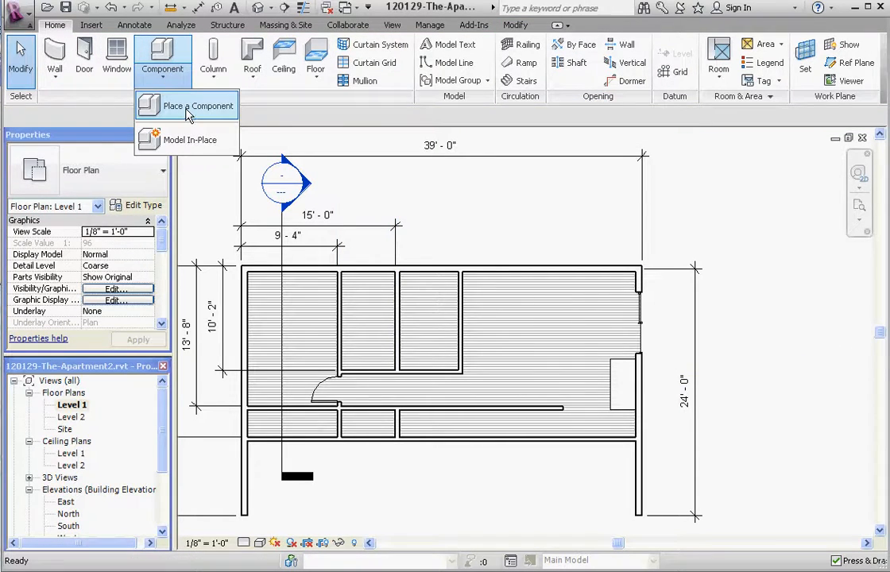
click(187, 105)
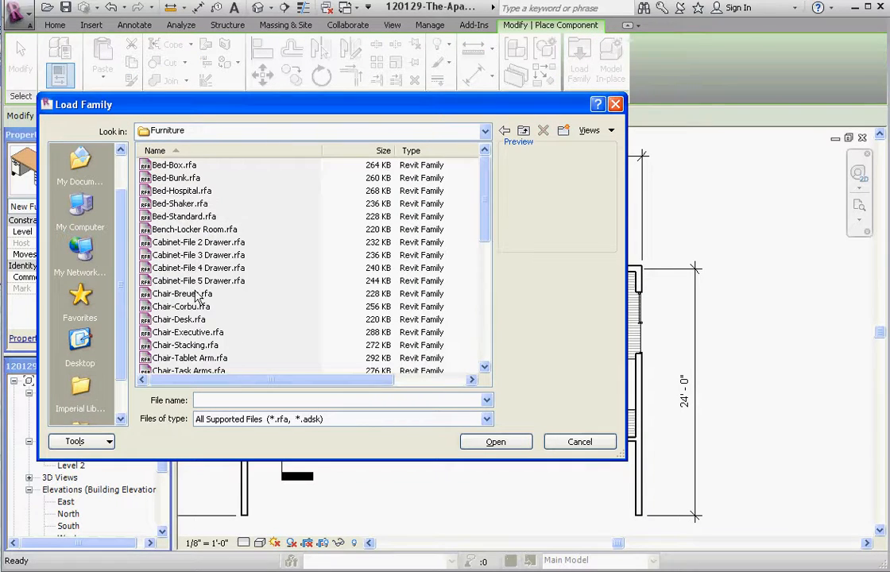
scroll(down, 3)
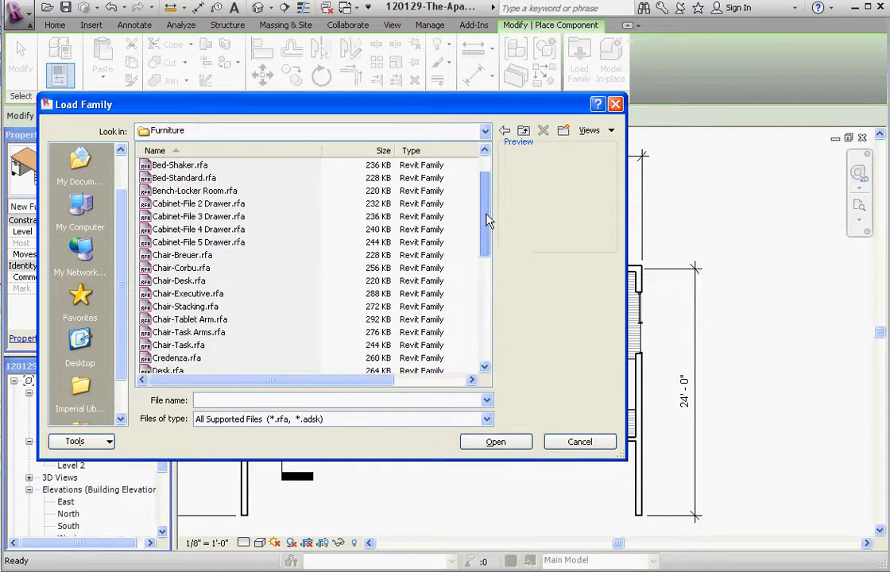
scroll(down, 3)
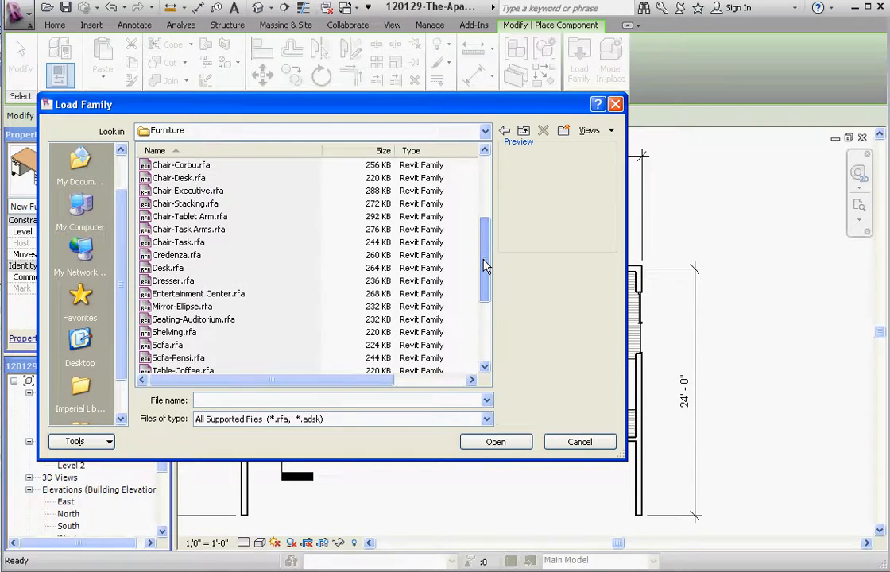
scroll(down, 3)
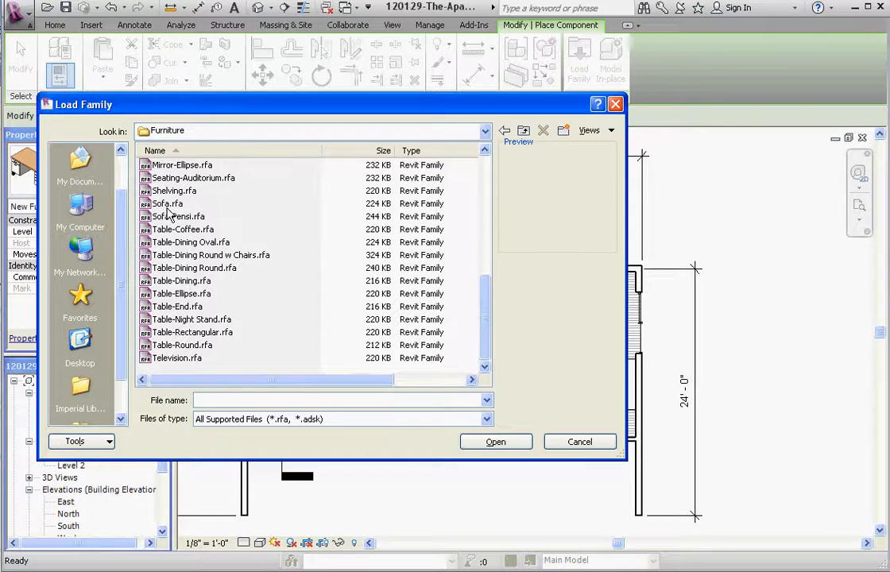
click(178, 216)
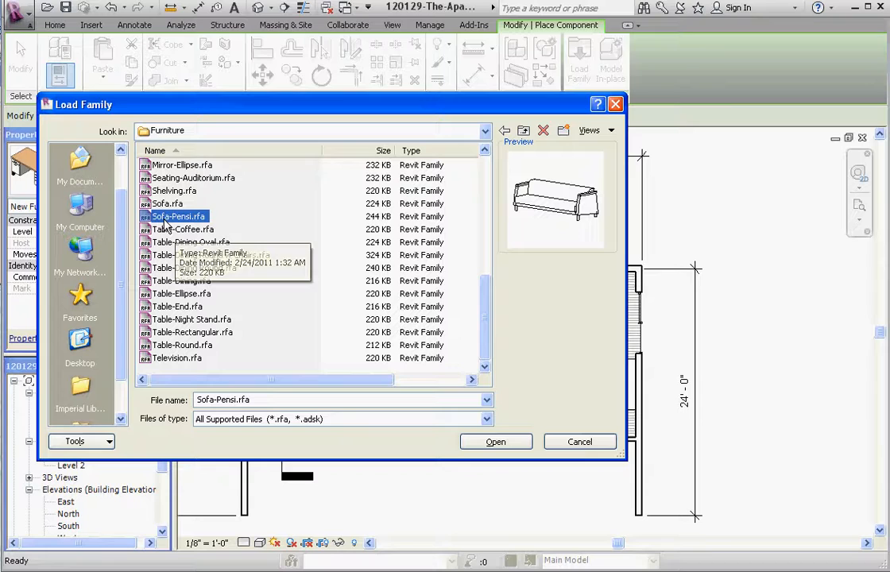
mouse_move(171, 216)
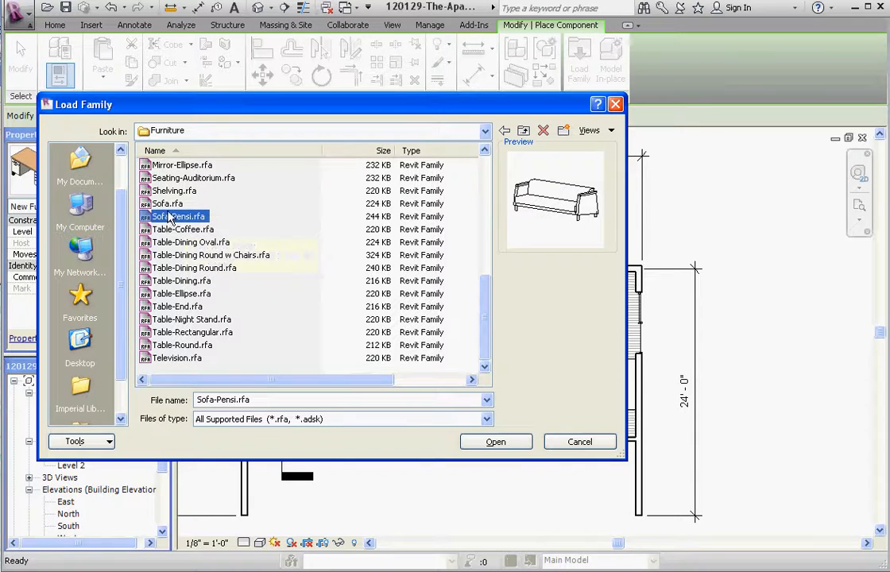
click(496, 442)
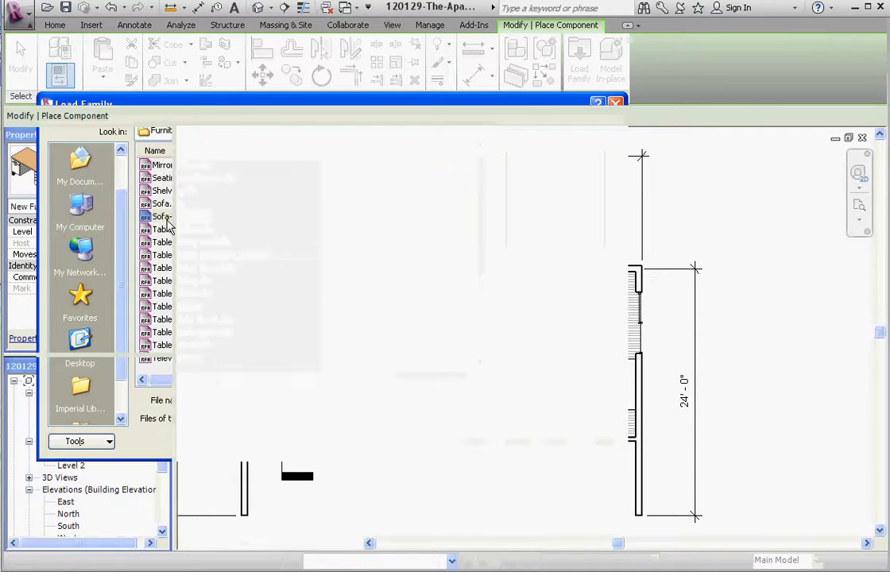
double_click(162, 216)
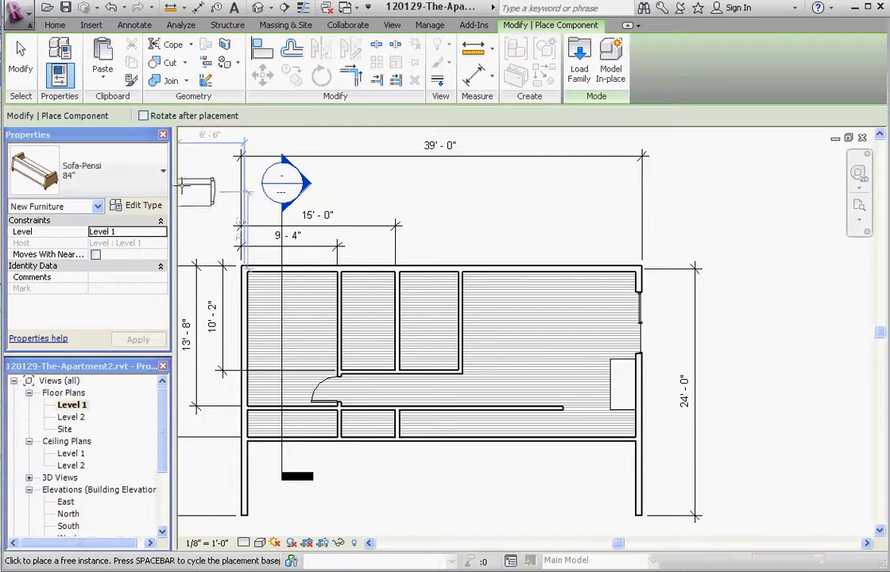
Step: Place the 84" Sofa-Pensi against the apartment's top wall
click(162, 171)
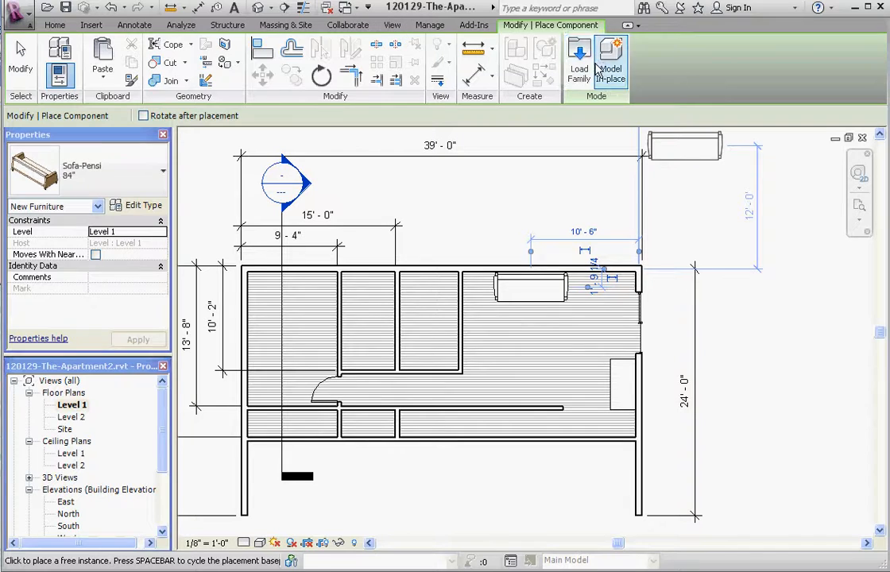
Step: Load Chair-Corbu.rfa from the Furniture library for placement near the sofa
click(578, 60)
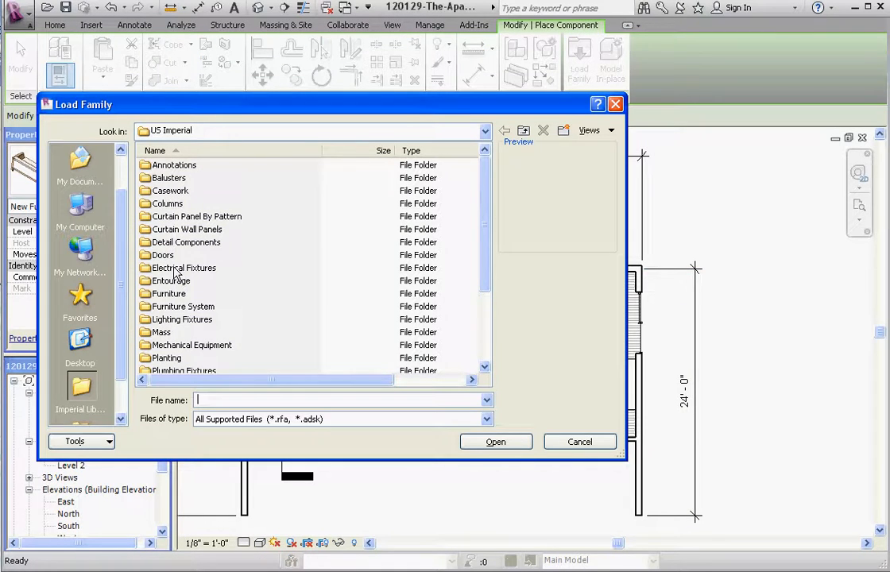
mouse_move(167, 292)
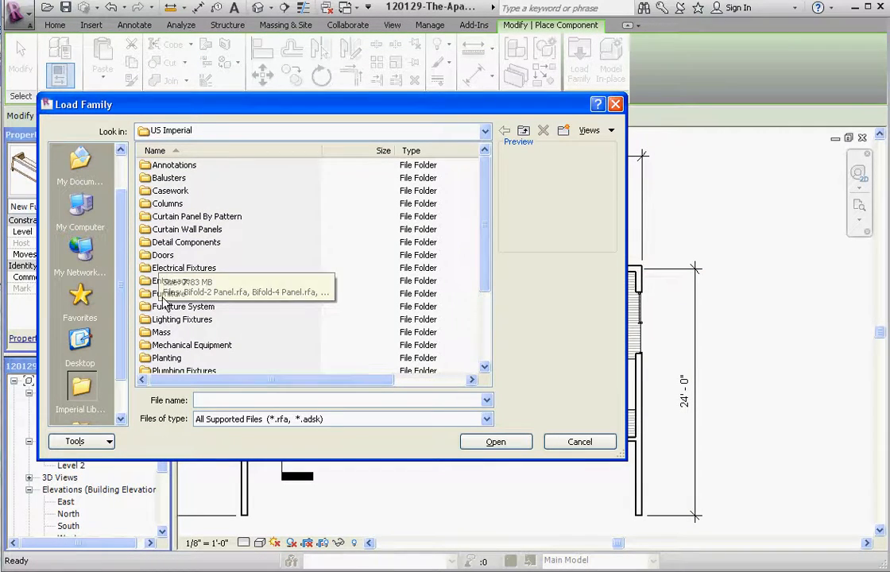
double_click(172, 293)
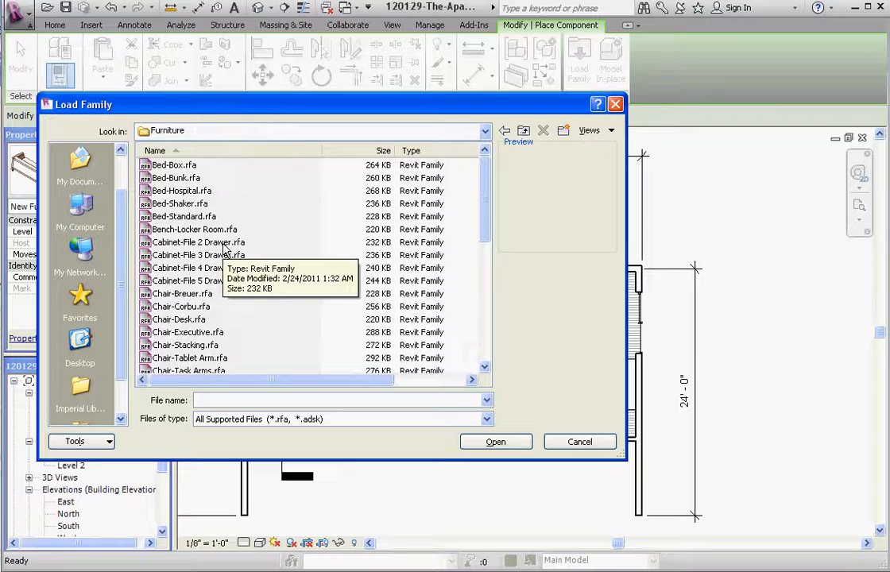
click(181, 292)
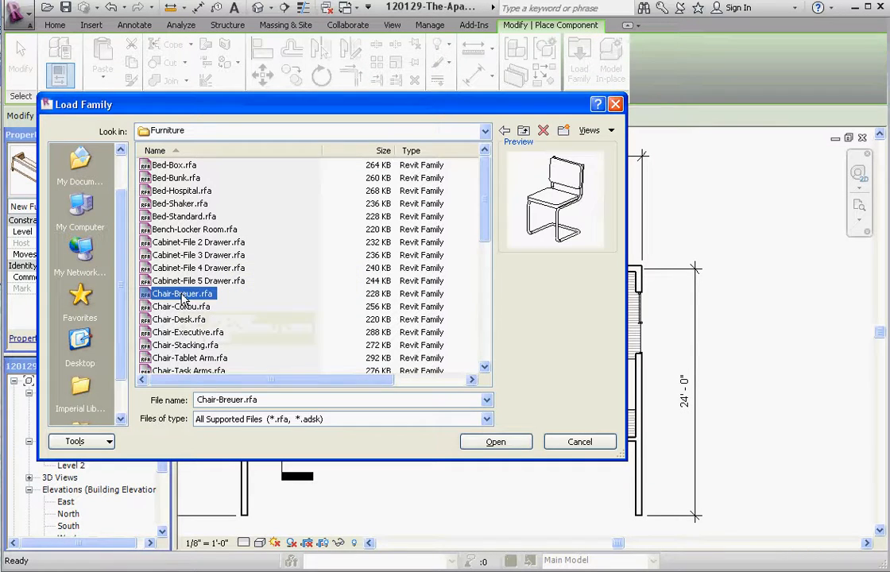
click(181, 305)
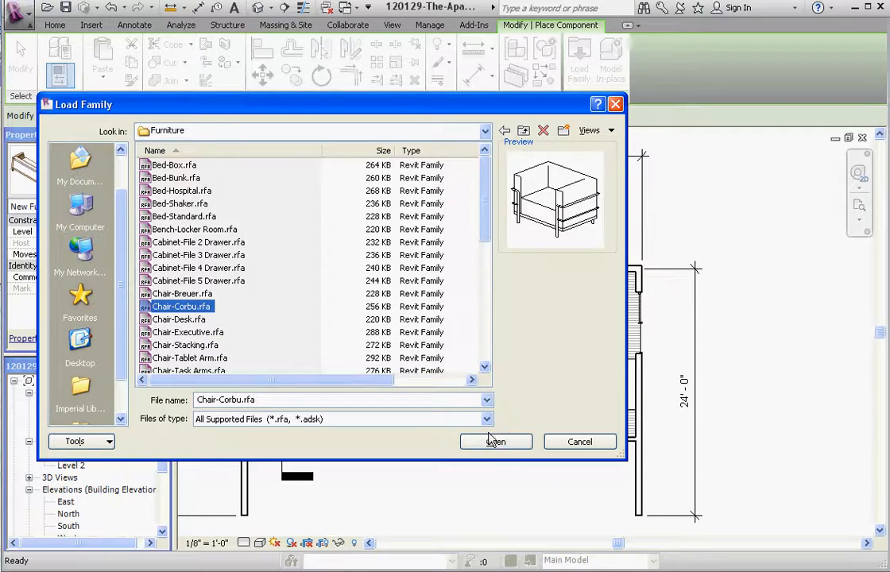
click(495, 441)
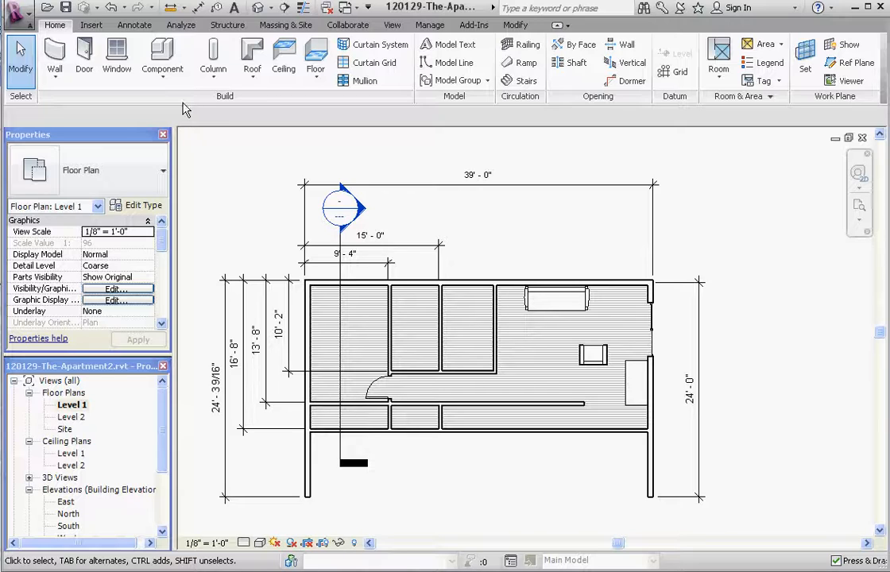
mouse_move(390, 25)
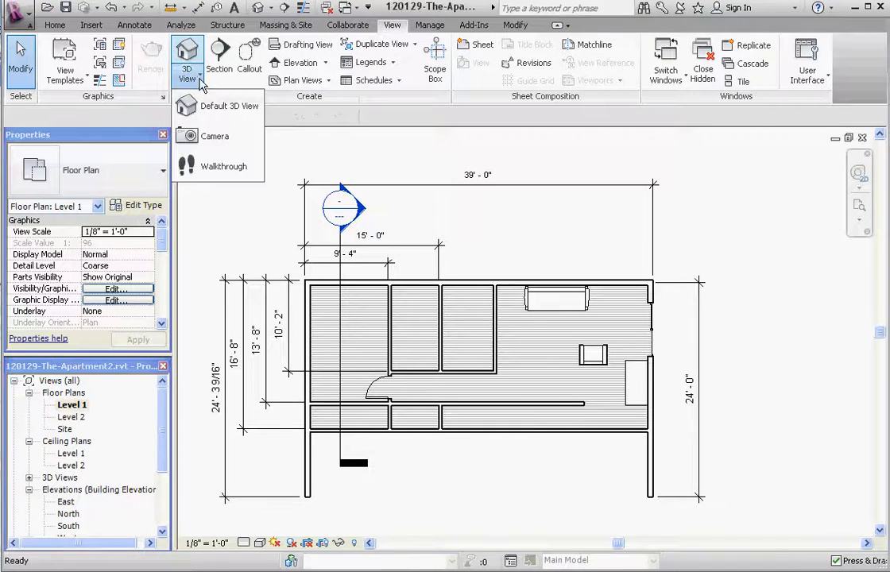
Step: Create a camera 3D view with its eye placed inside the apartment
click(212, 137)
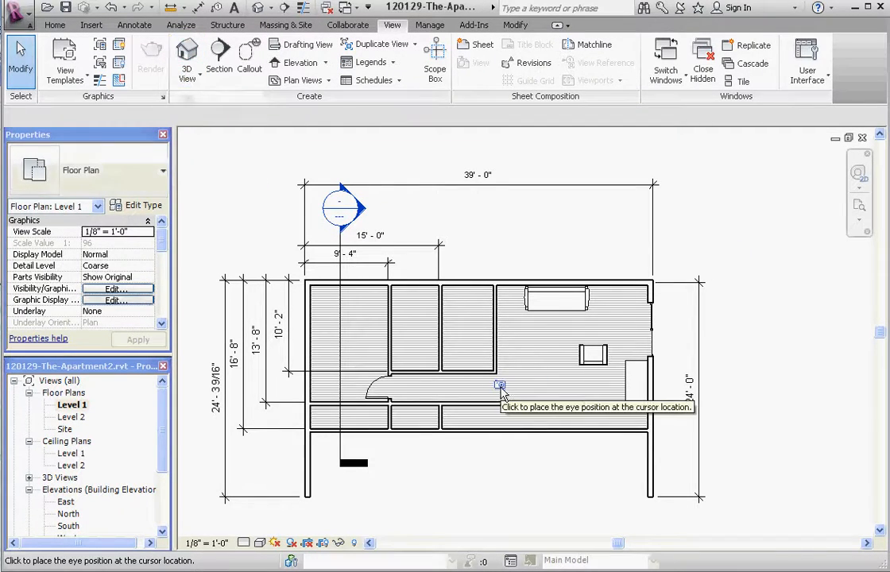
click(499, 388)
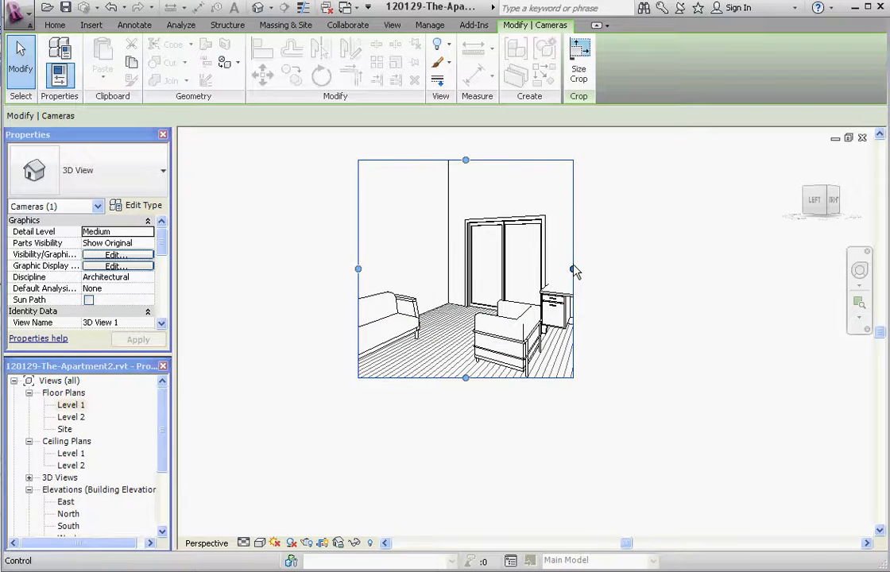
Step: Widen the camera view's crop frame to show sofa, armchair and desk, then return to Level 1
drag(574, 268, 613, 268)
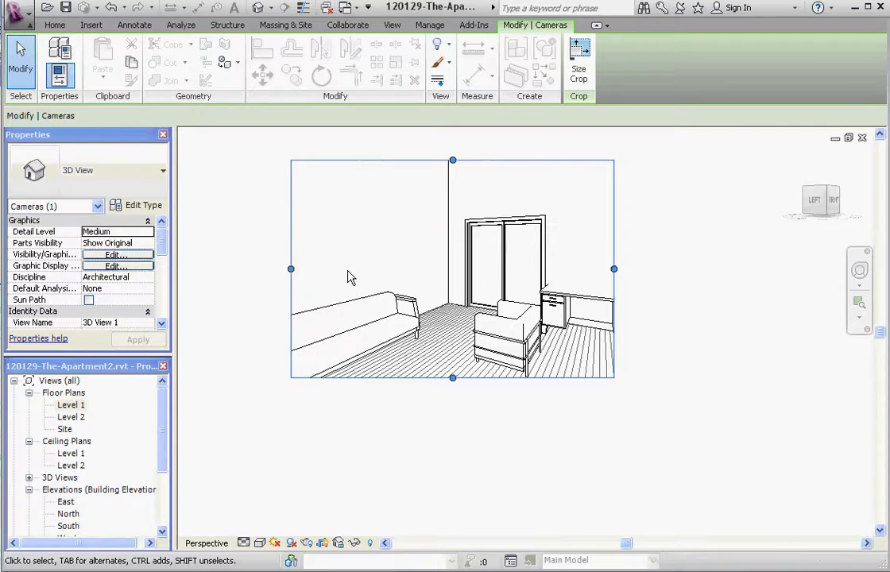
click(575, 302)
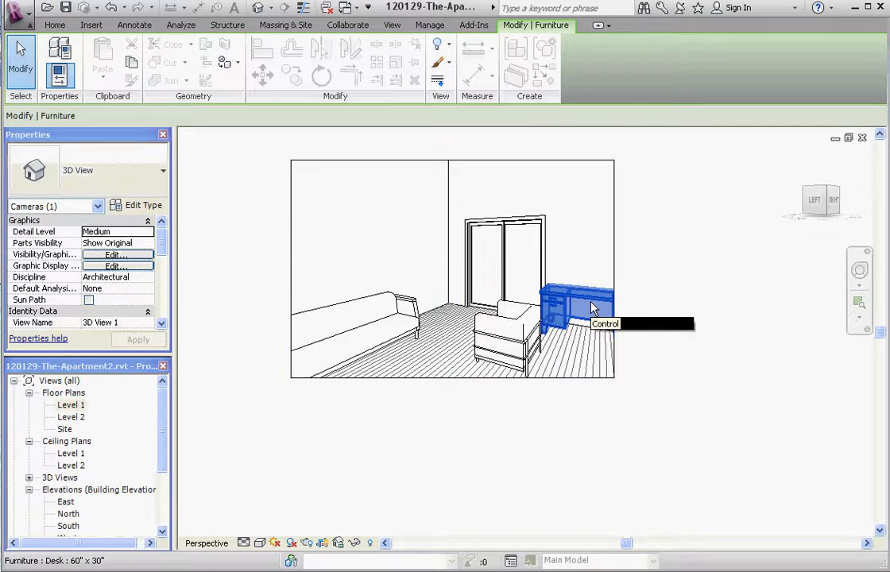
click(591, 308)
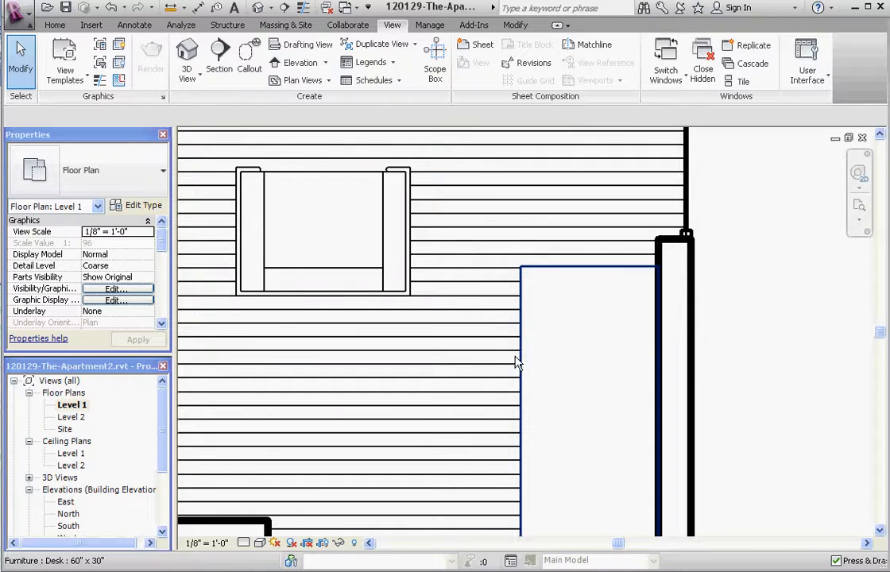
click(519, 356)
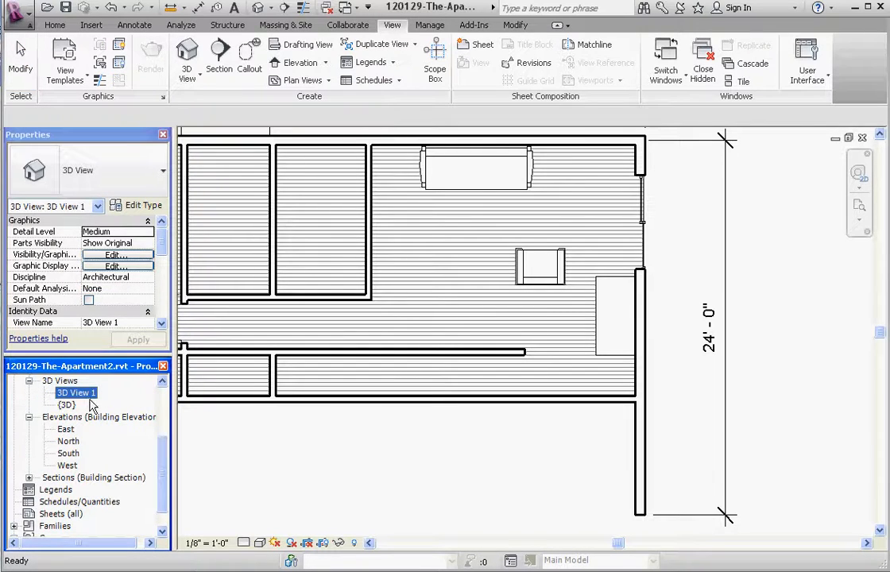
Step: Open 3D View 1 from the Project Browser and select the Corbu armchair in the shaded room
right_click(71, 393)
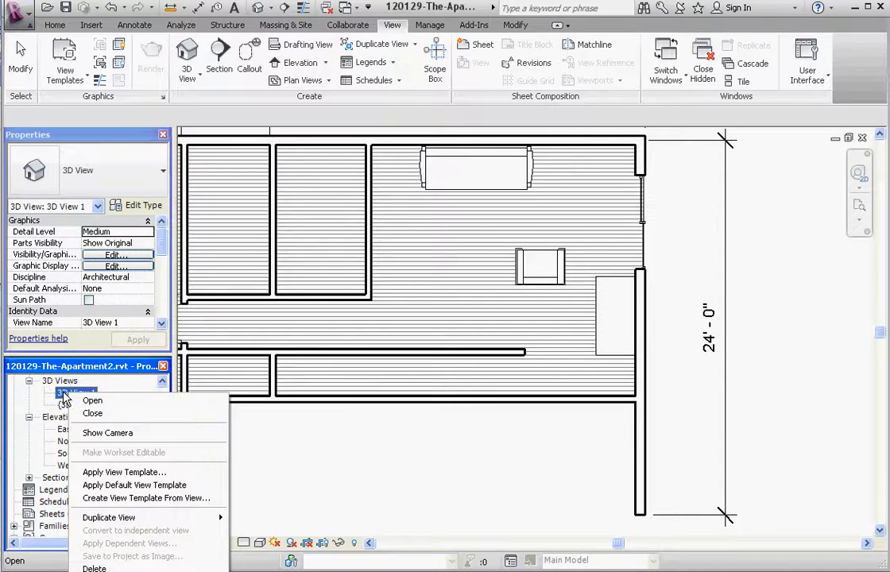
click(94, 400)
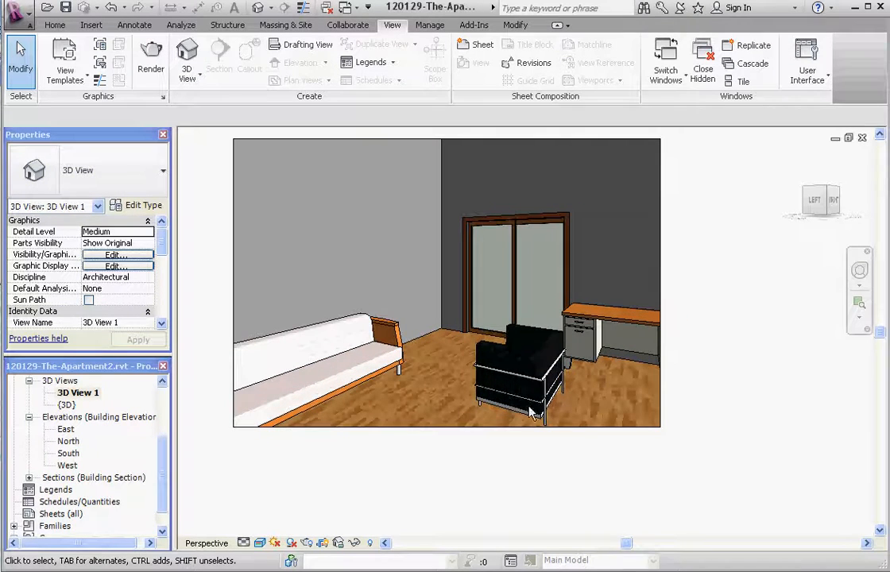
click(516, 386)
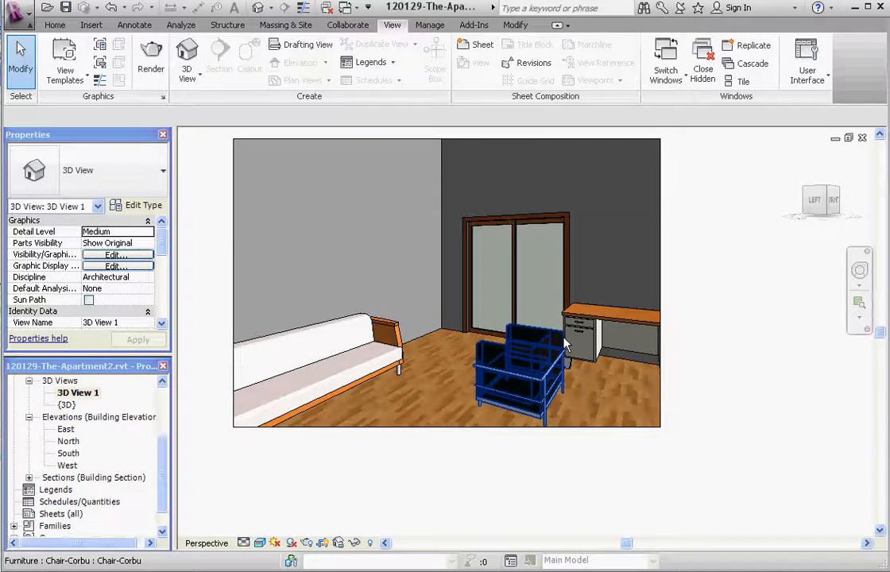